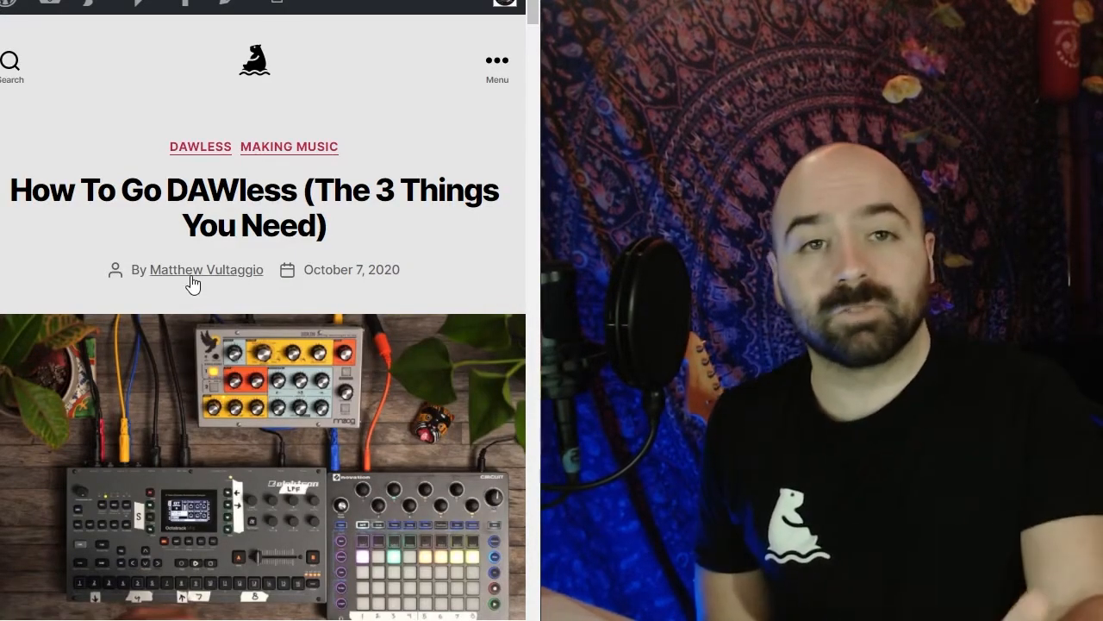
pyautogui.scroll(-3)
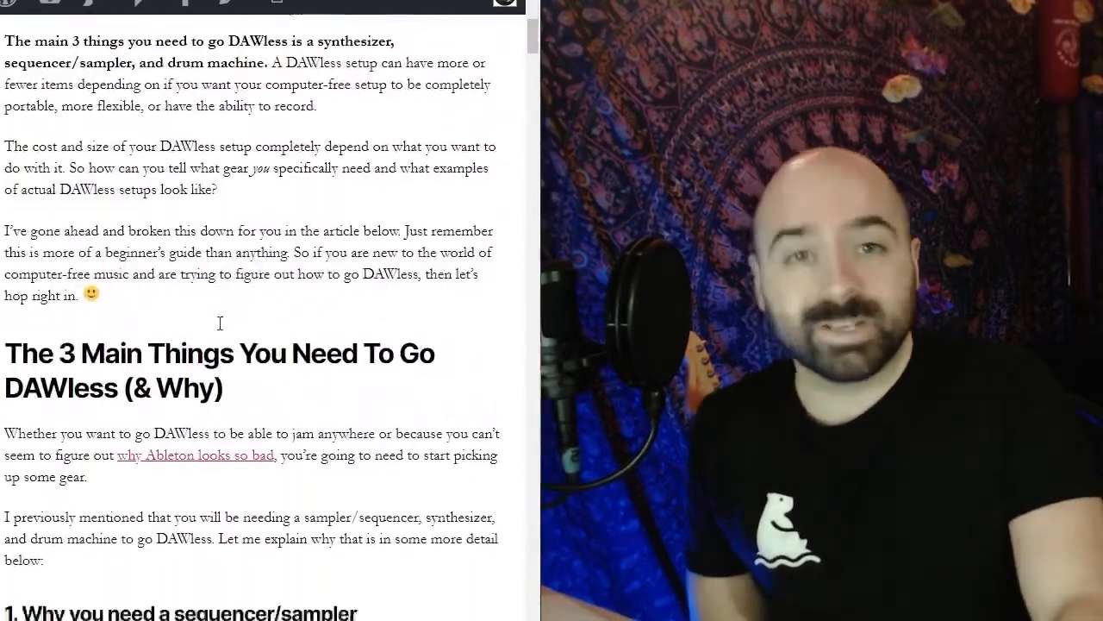
pyautogui.scroll(3)
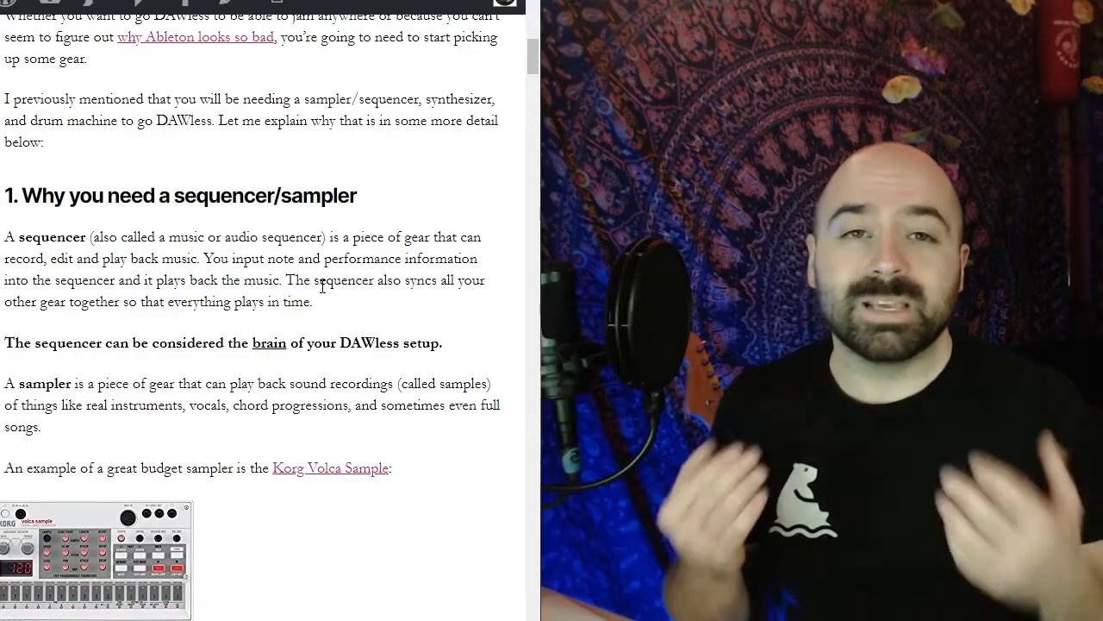
pyautogui.scroll(-3)
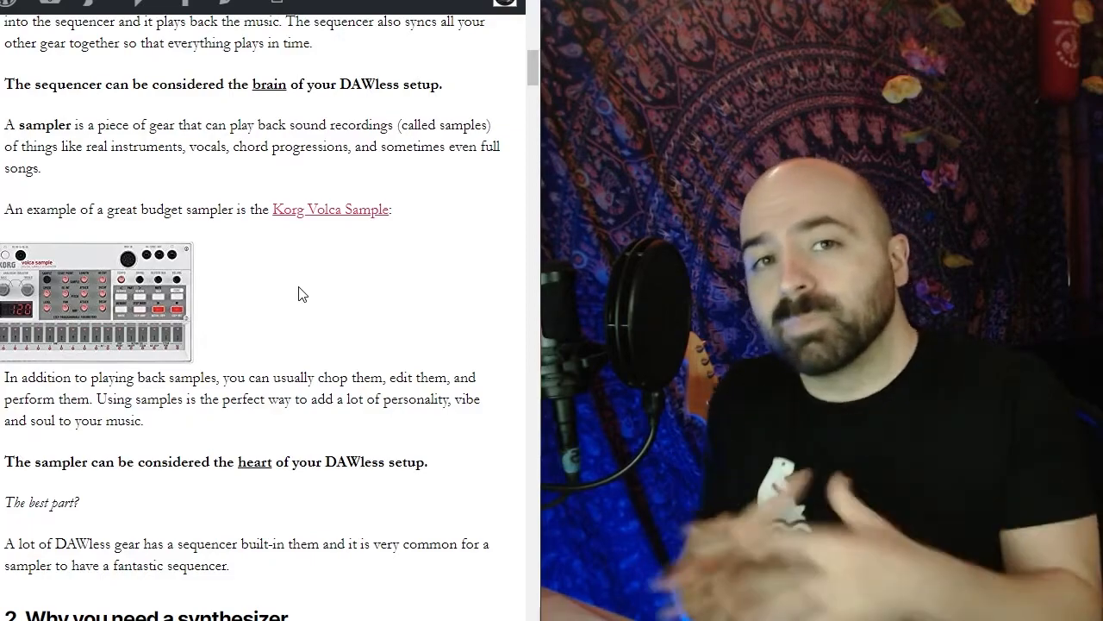
pyautogui.scroll(-3)
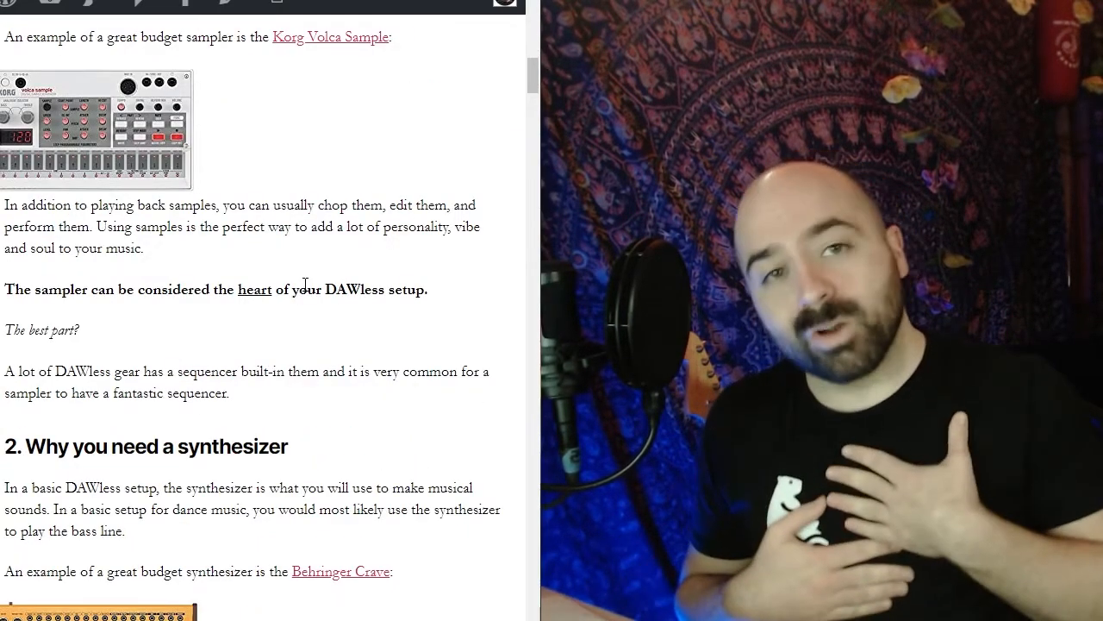
pyautogui.scroll(-3)
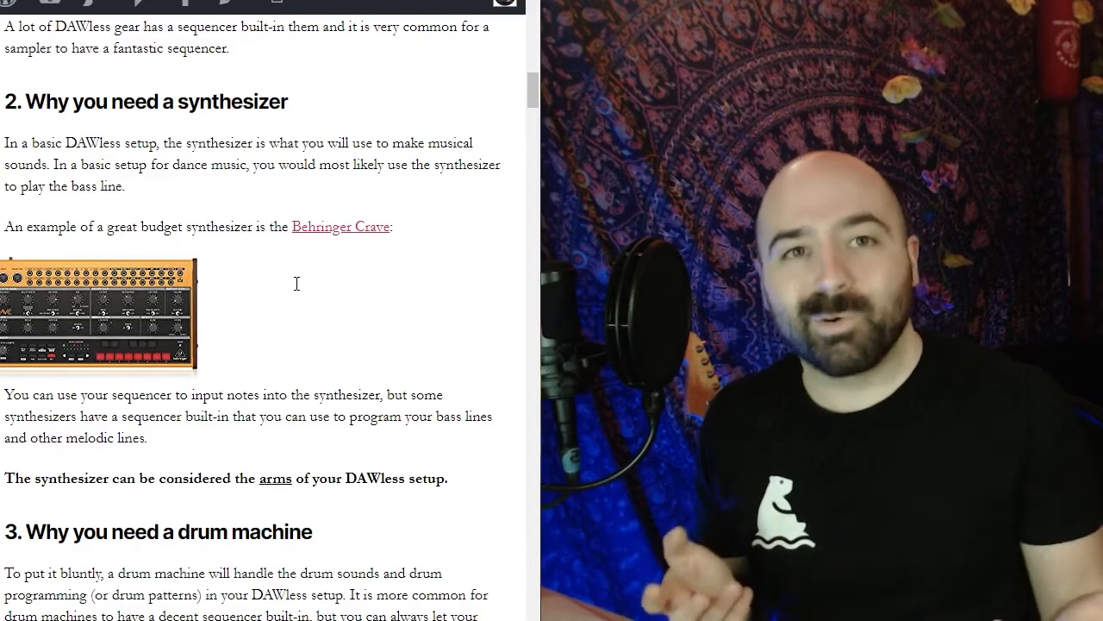
pyautogui.scroll(-3)
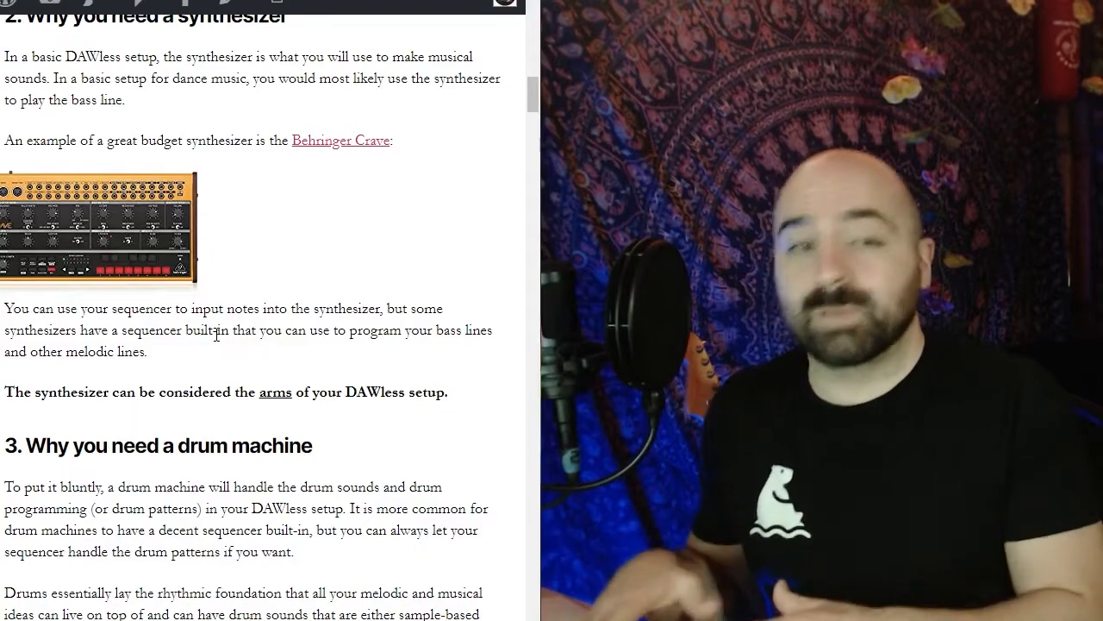
pyautogui.scroll(-3)
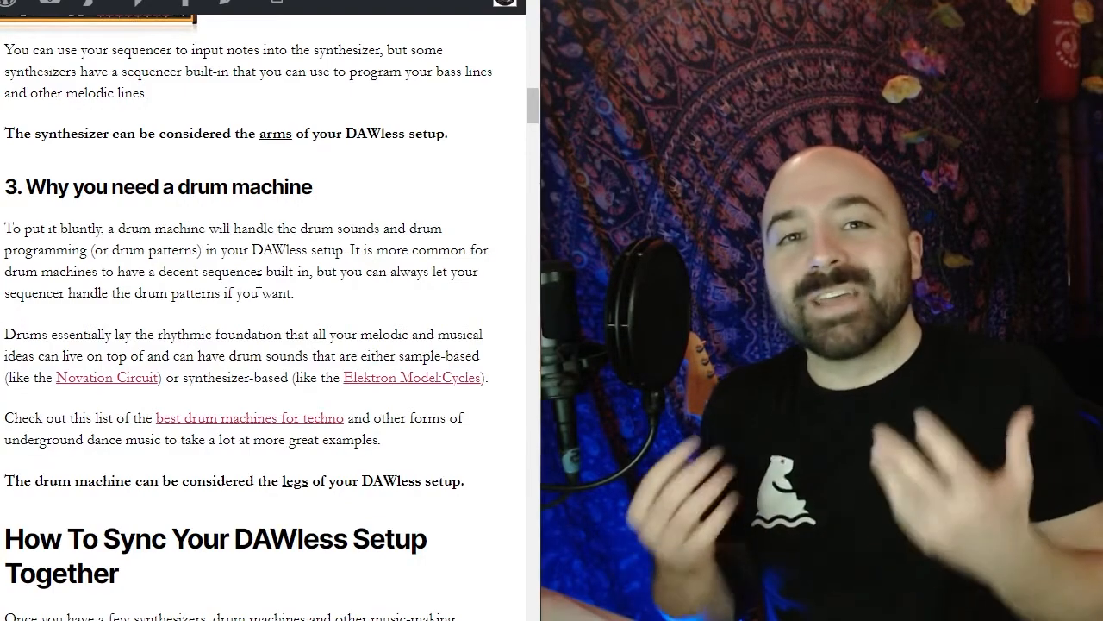
pyautogui.scroll(-3)
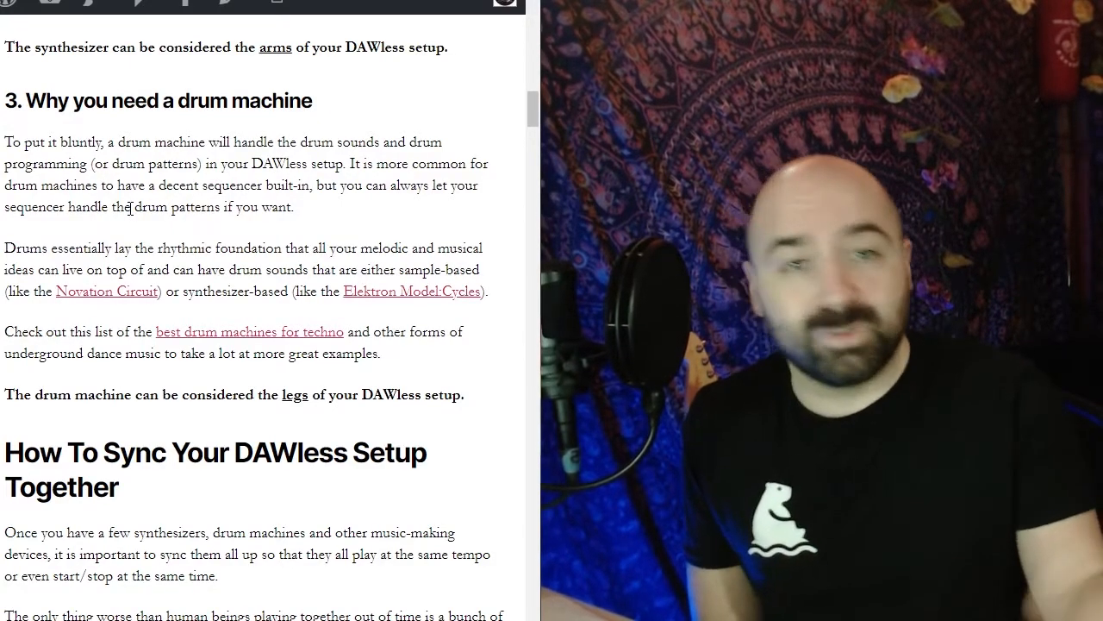
pyautogui.scroll(-3)
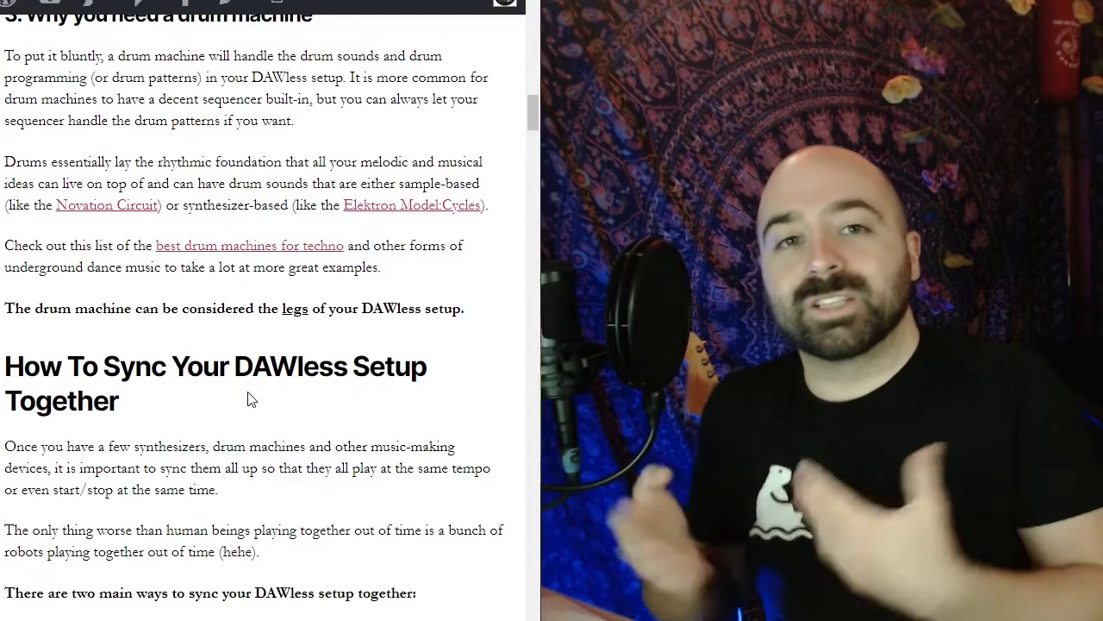
pyautogui.scroll(-3)
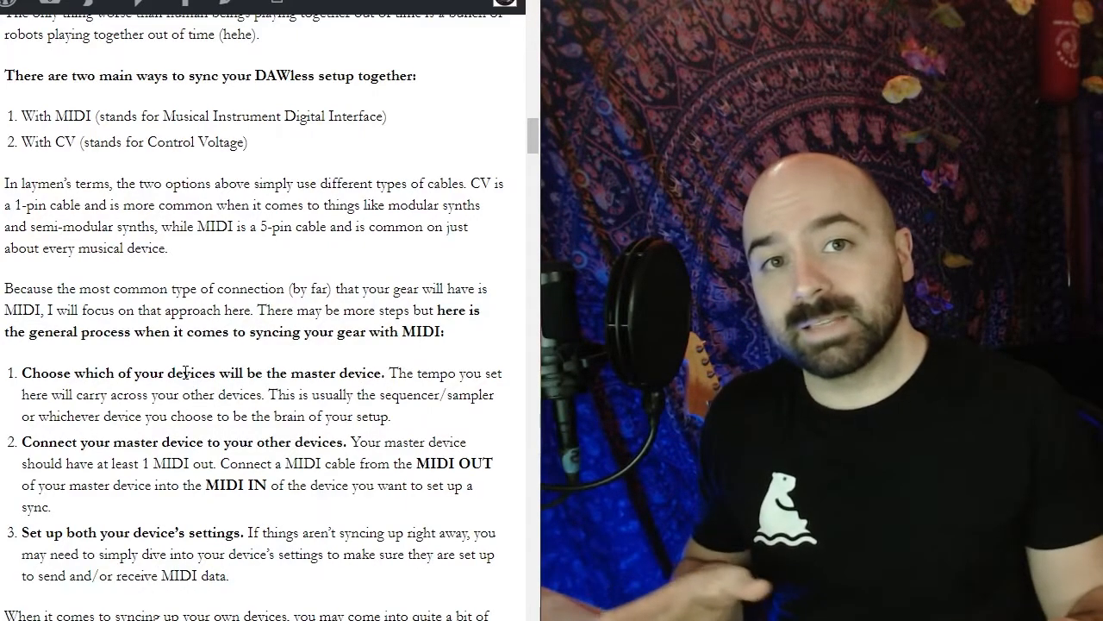
pyautogui.scroll(-3)
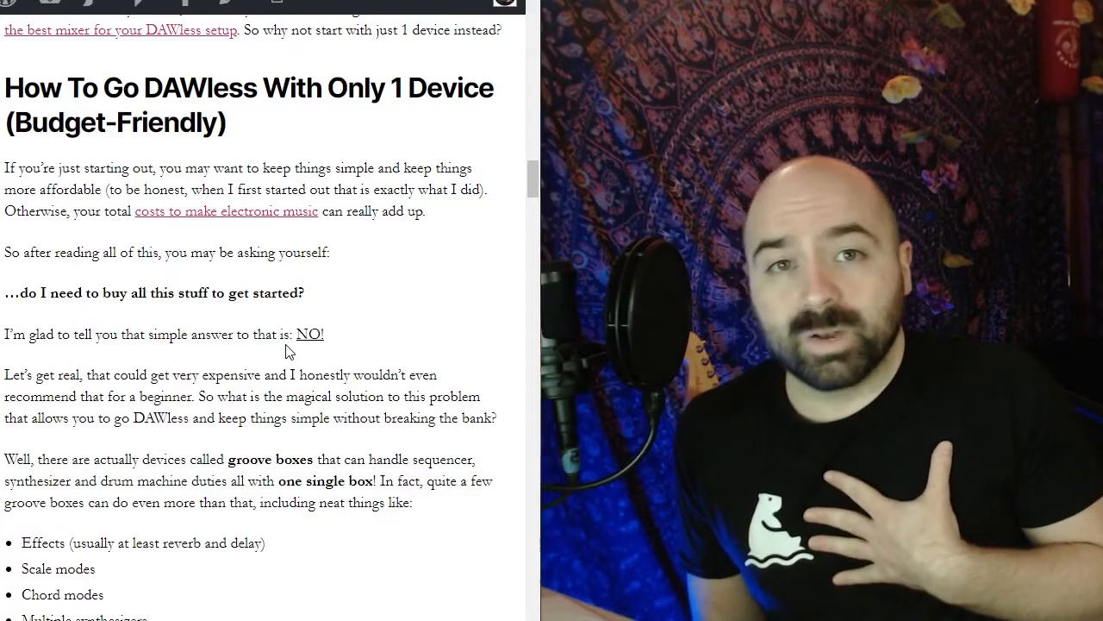
pyautogui.scroll(-3)
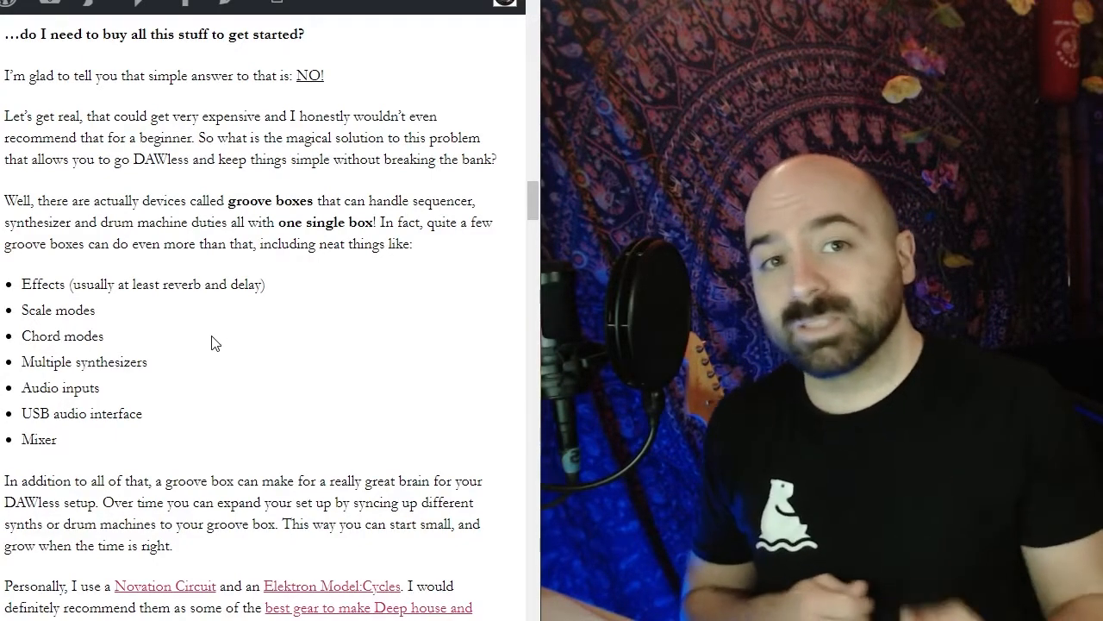
pyautogui.scroll(-3)
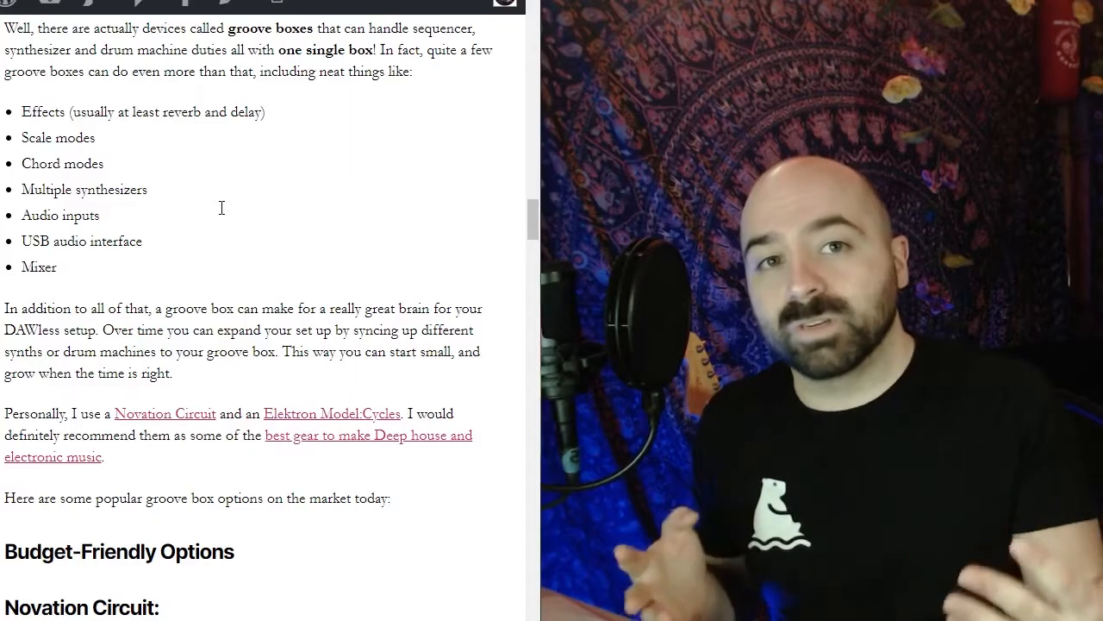
pyautogui.scroll(-3)
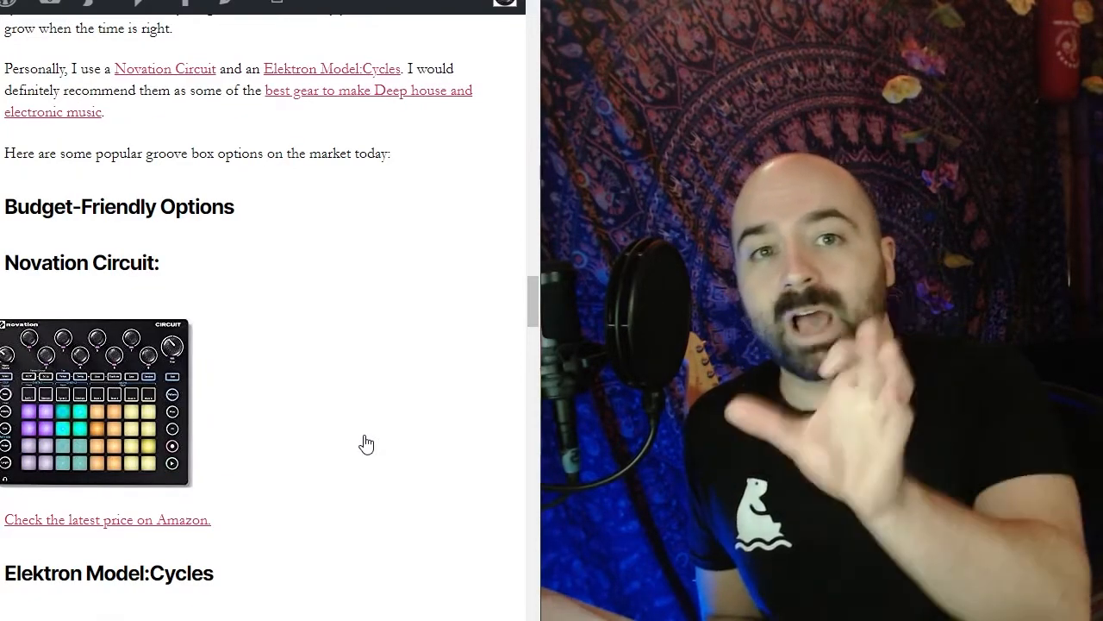
pyautogui.moveTo(286, 369)
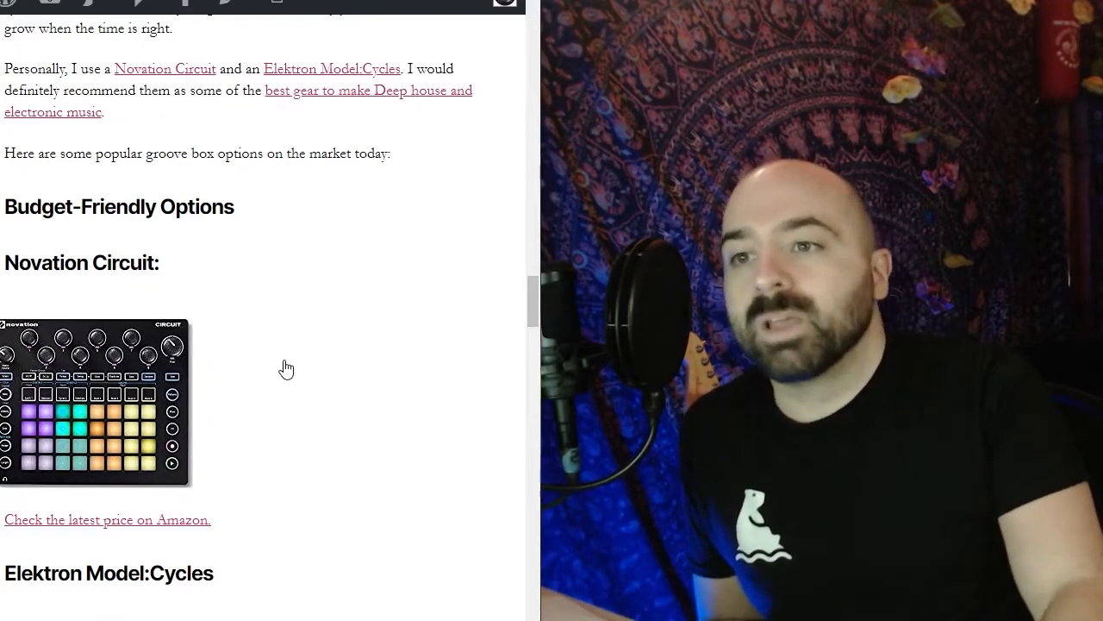
pyautogui.scroll(-3)
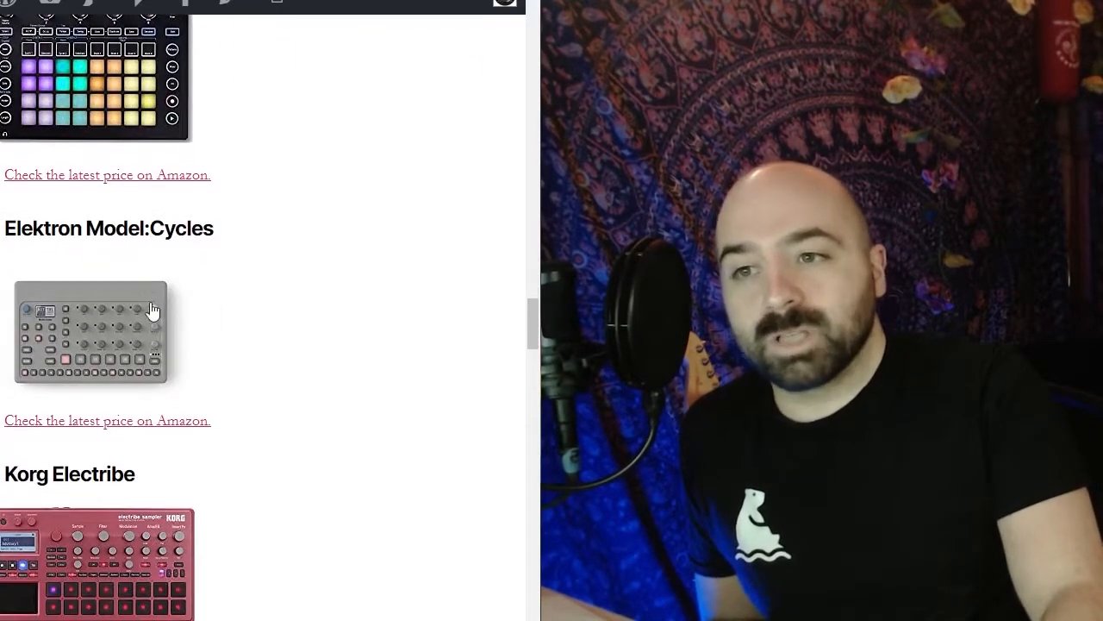
pyautogui.scroll(-3)
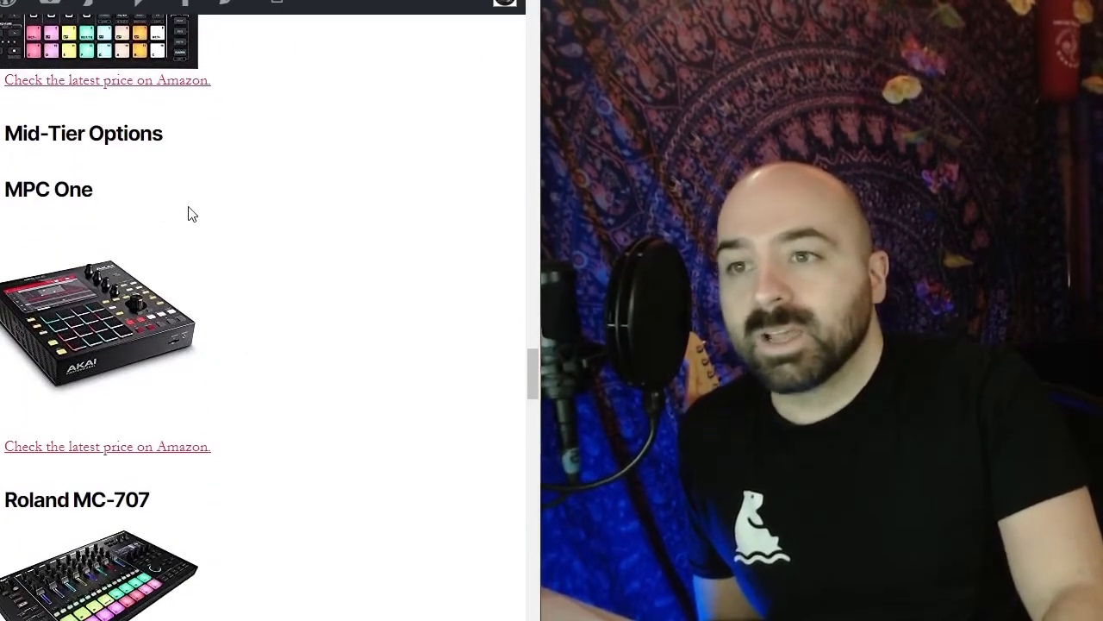
pyautogui.scroll(-3)
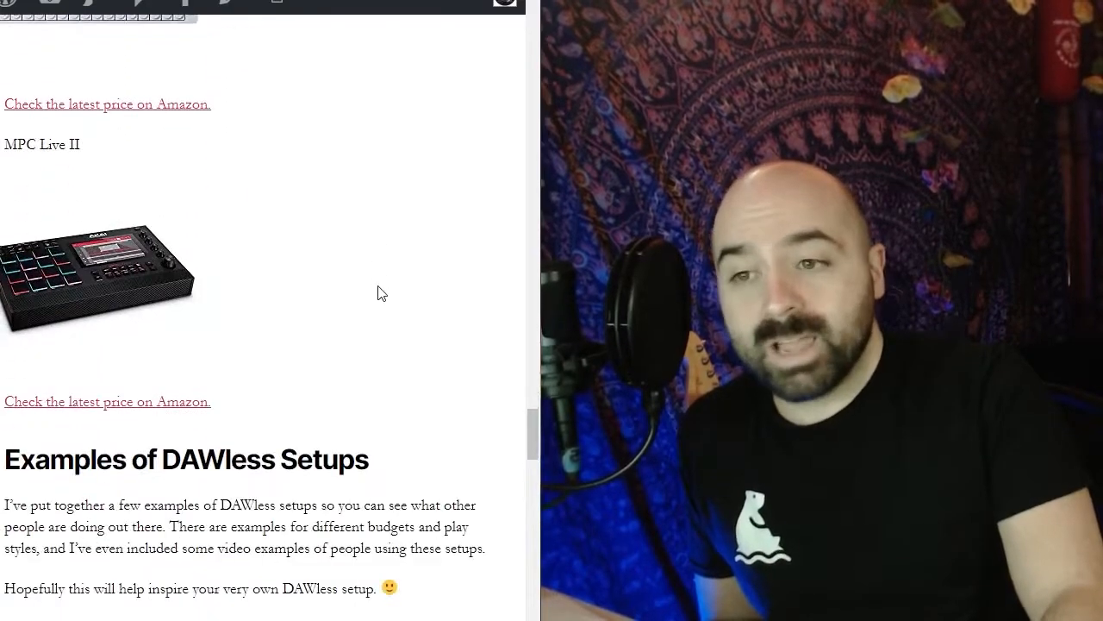
pyautogui.scroll(-3)
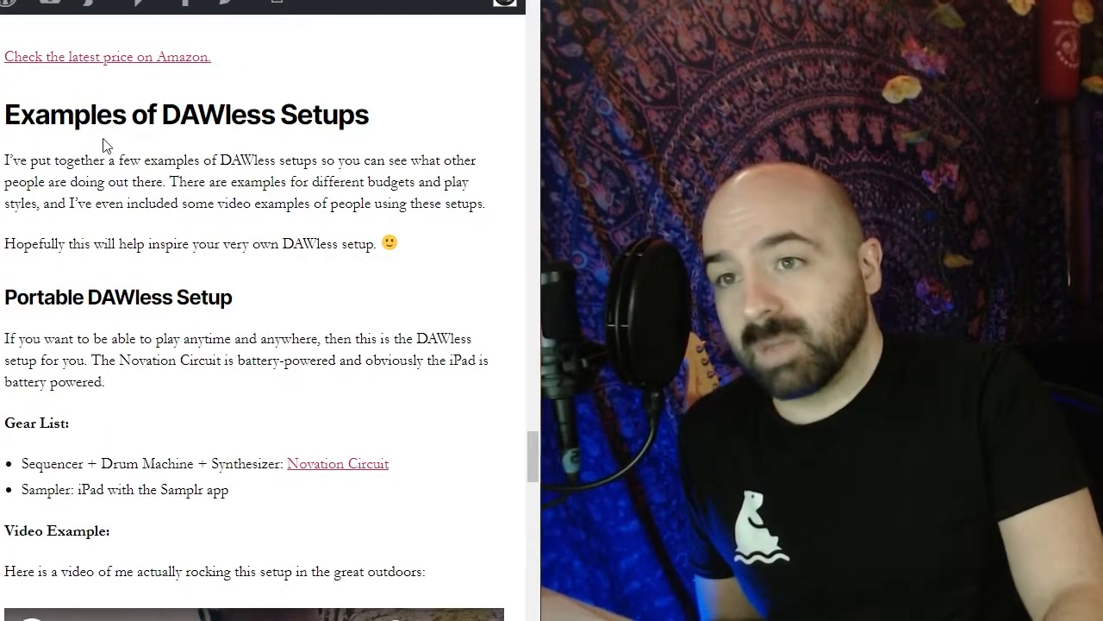
pyautogui.scroll(-3)
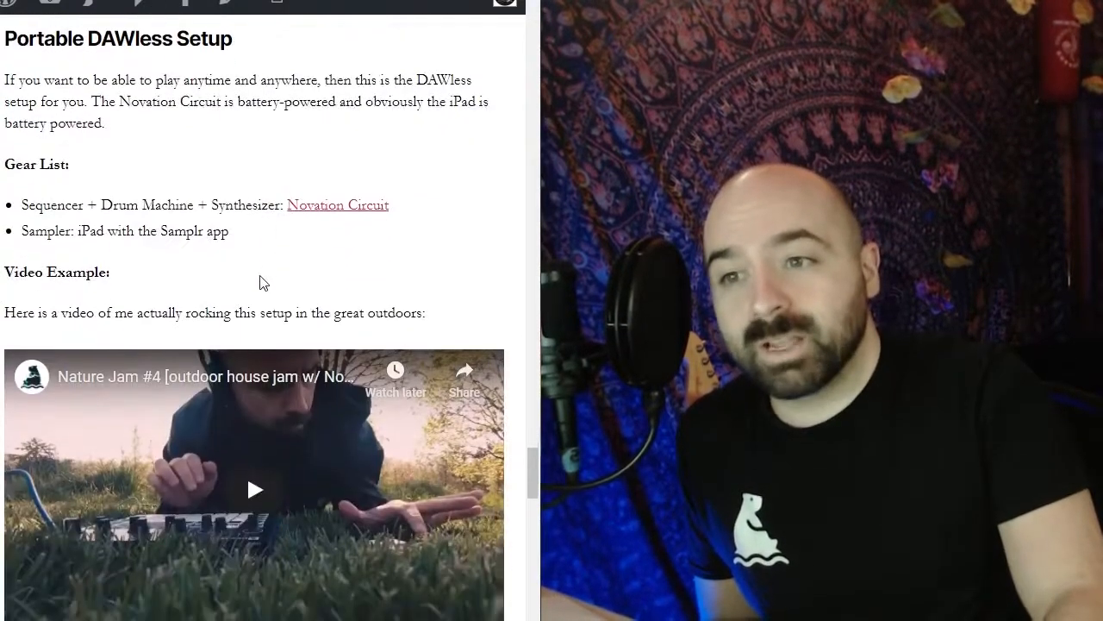
pyautogui.scroll(-3)
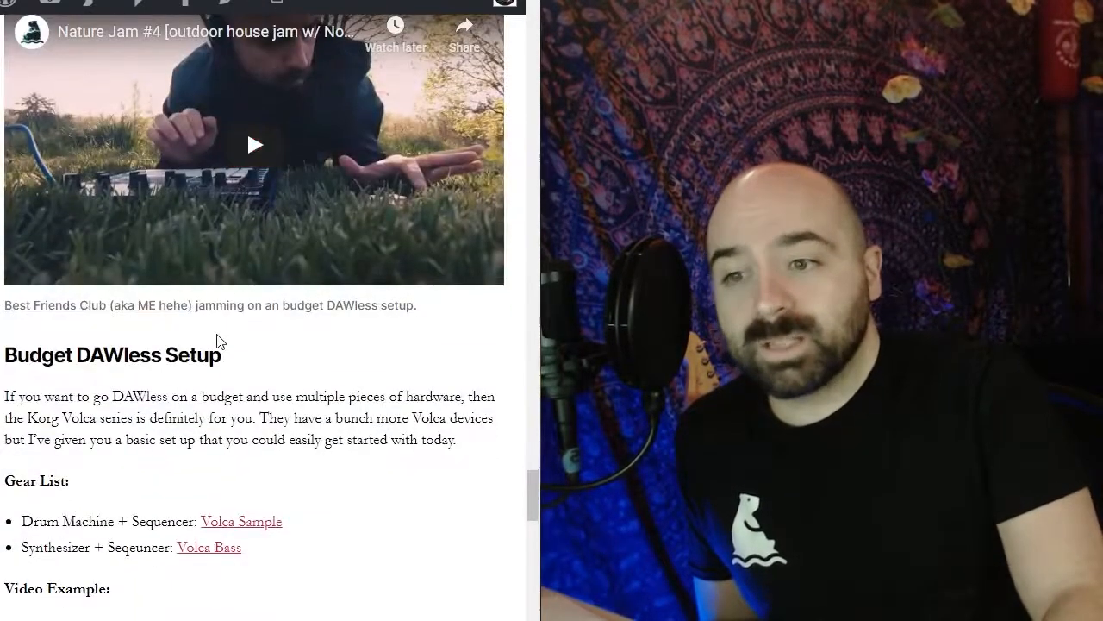
pyautogui.scroll(-3)
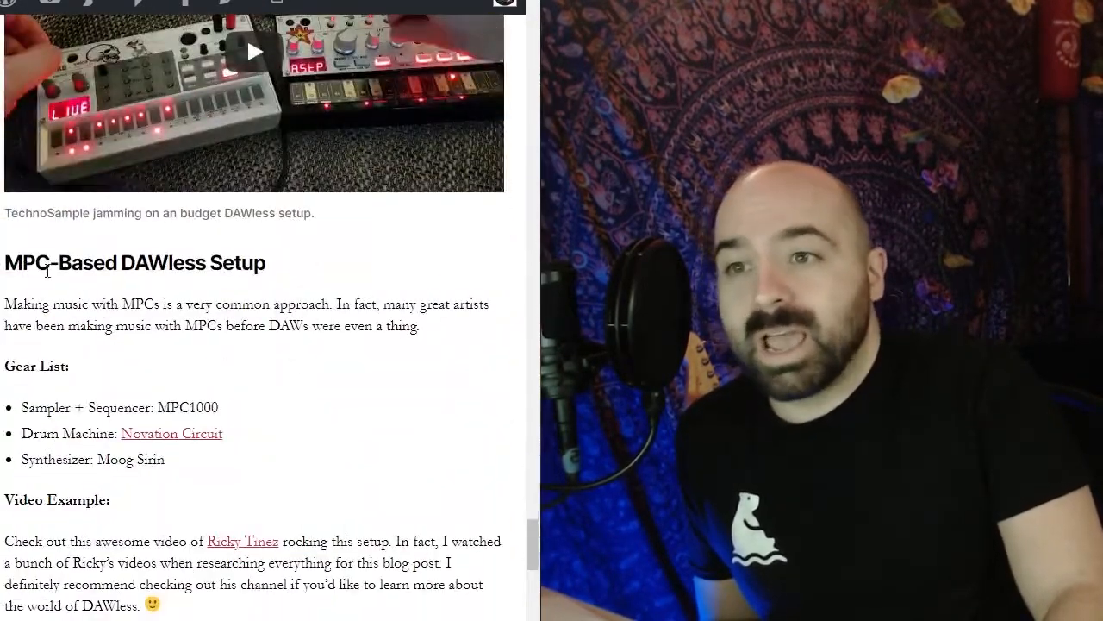
pyautogui.scroll(-3)
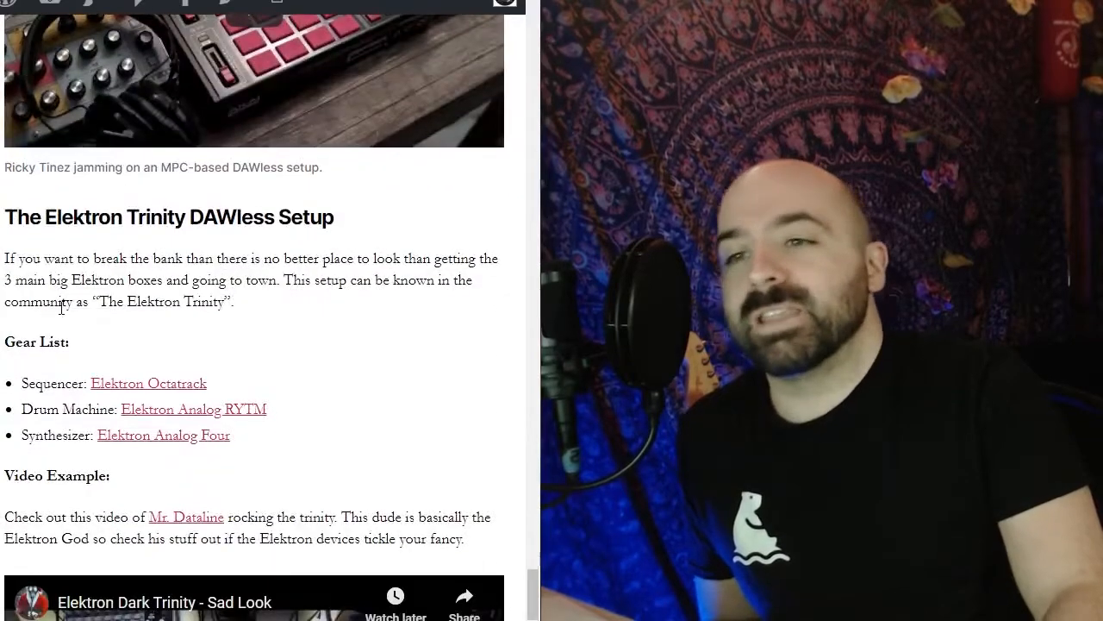
pyautogui.scroll(-3)
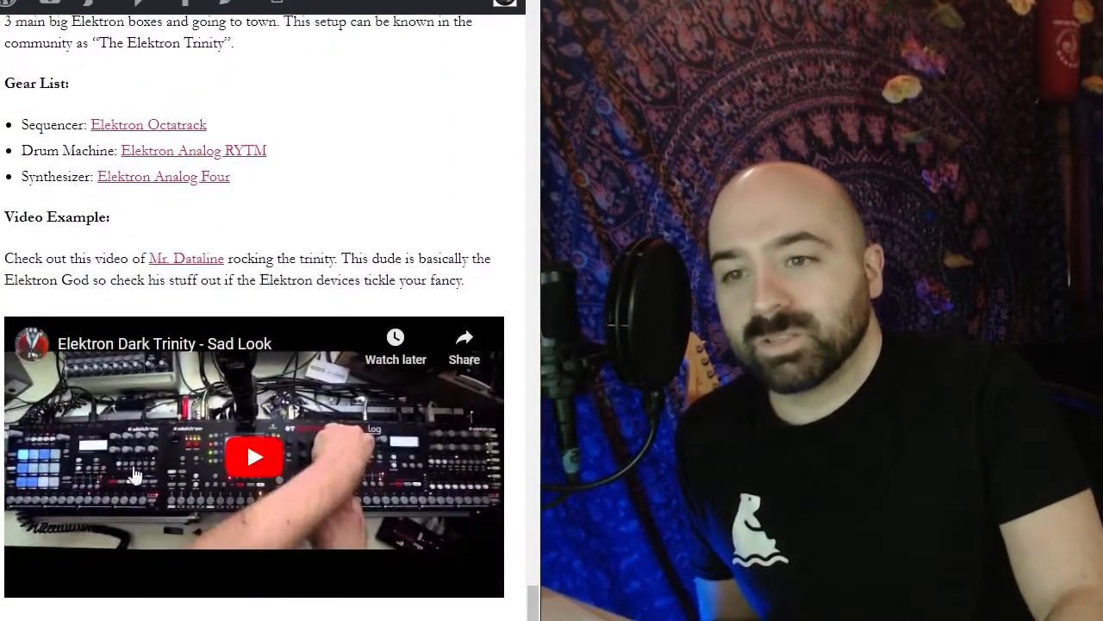
pyautogui.scroll(-3)
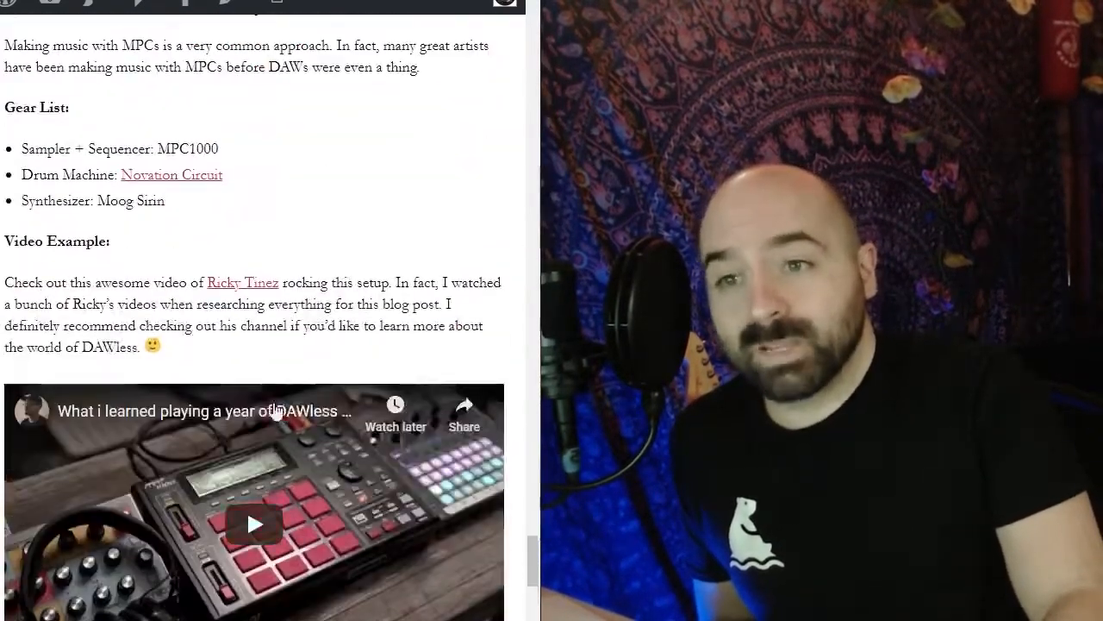